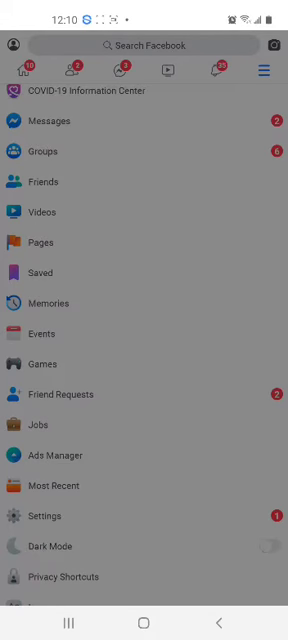
Go to Pages from the Facebook menu to list owned and suggested pages.
left_click(38, 243)
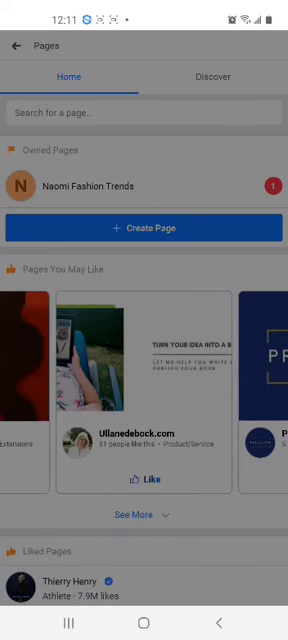
Begin Page setup and enter the name 'Naomi Trends For Kids', correcting a typo.
left_click(144, 227)
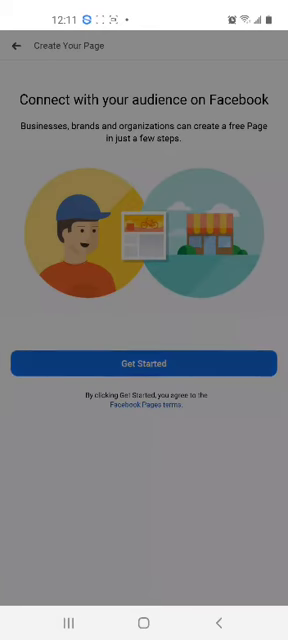
left_click(144, 362)
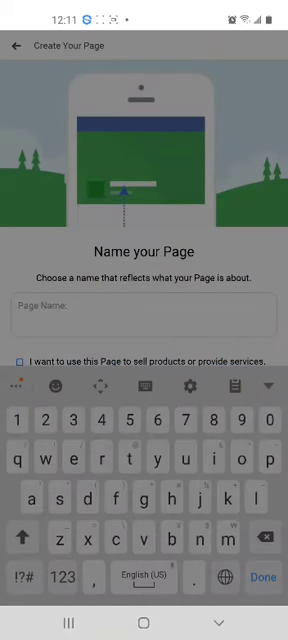
type("N")
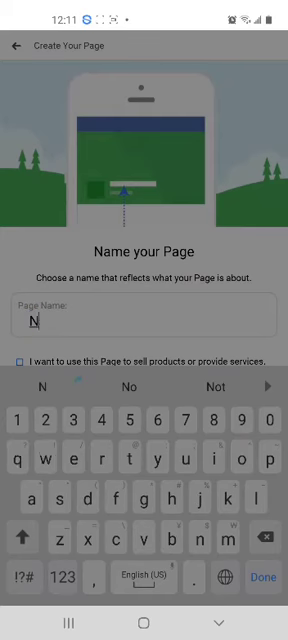
type("aomu")
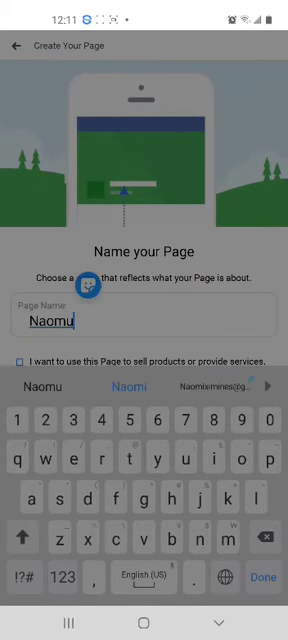
left_click(124, 389)
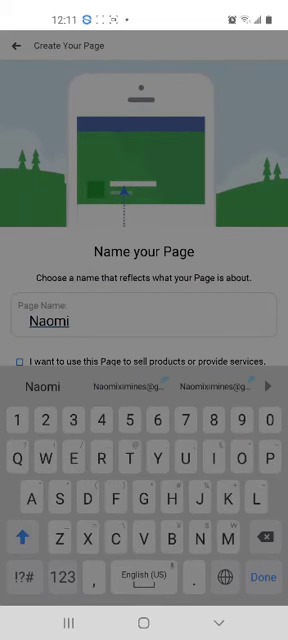
type("Trends For Kids")
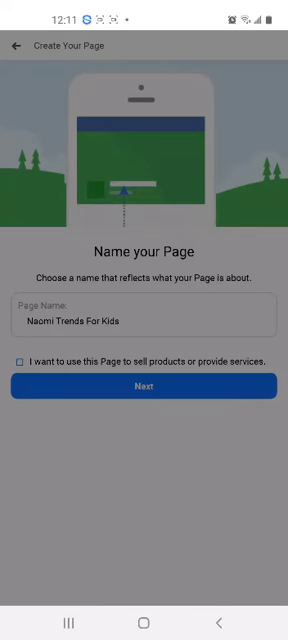
Pick Brands & Products with subcategory Baby Goods/Kids Goods and confirm.
left_click(144, 386)
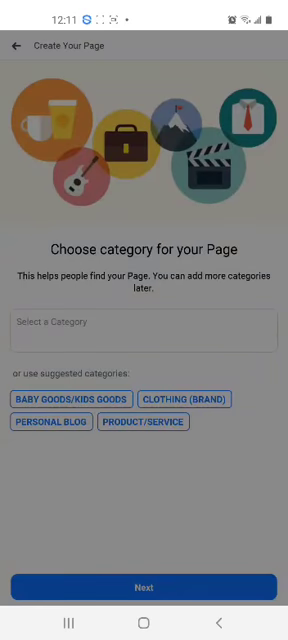
left_click(144, 322)
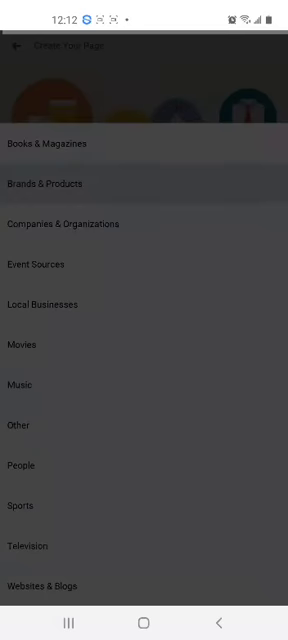
left_click(45, 184)
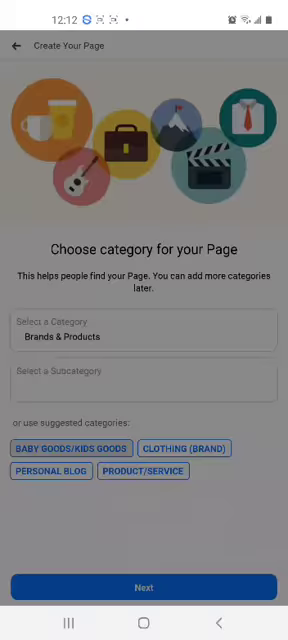
left_click(66, 447)
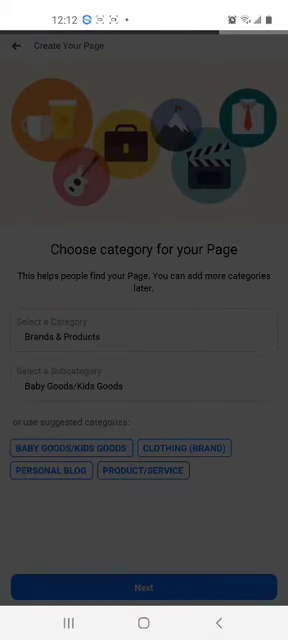
left_click(144, 587)
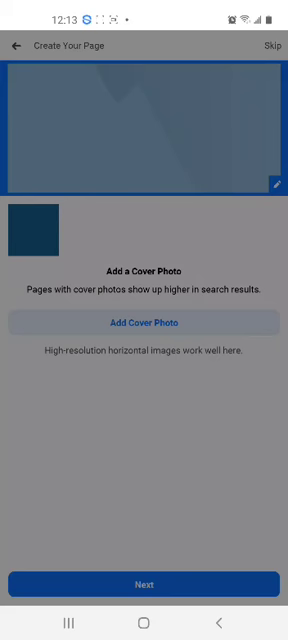
Skip the cover photo to reach the business address step.
left_click(144, 585)
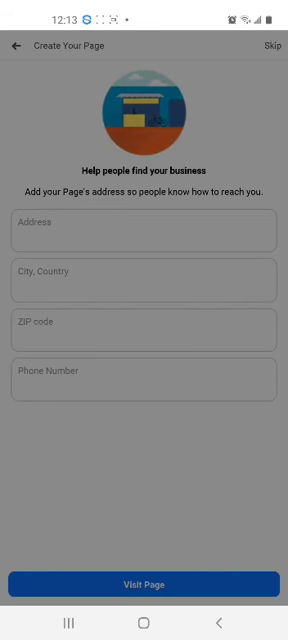
Leave city and address empty, then visit the new Naomi Trends For Kids Page.
left_click(144, 270)
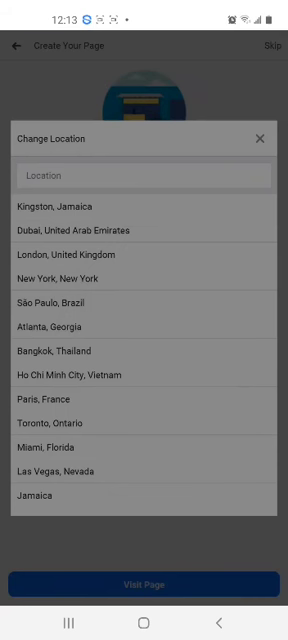
left_click(260, 138)
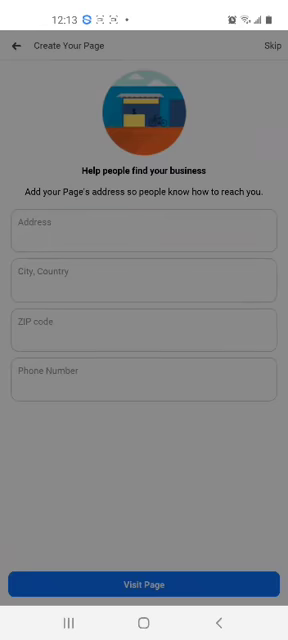
left_click(144, 373)
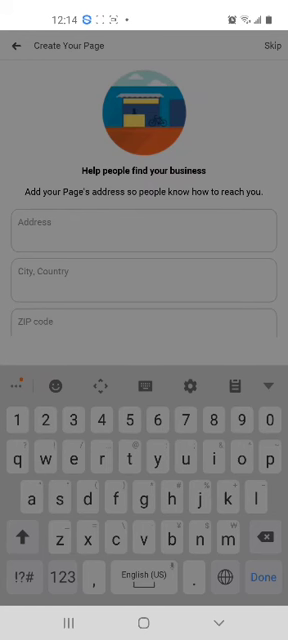
left_click(40, 322)
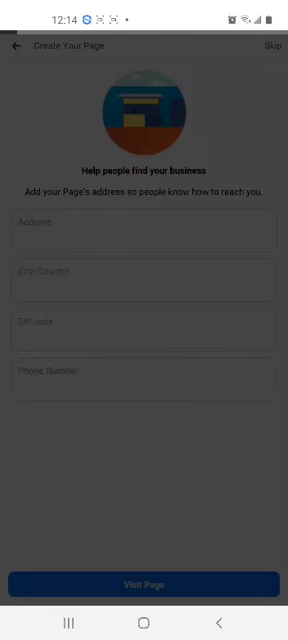
left_click(143, 584)
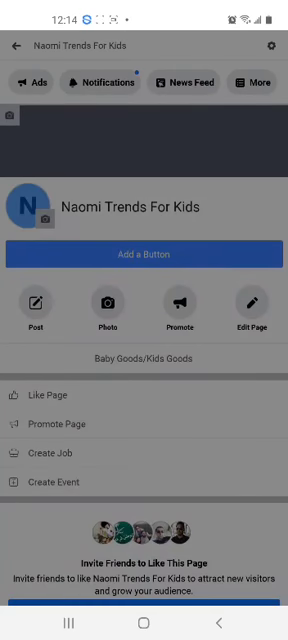